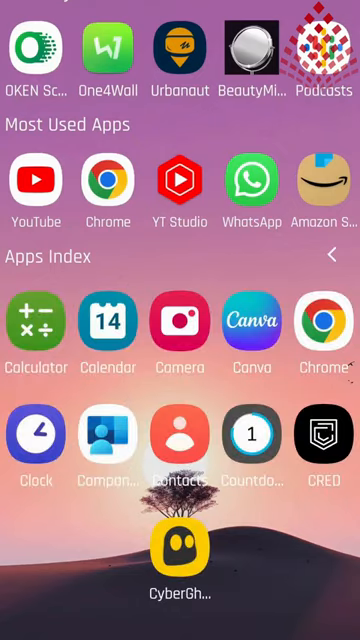
Launch the Contacts app from the home screen's Apps Index
left_click(180, 430)
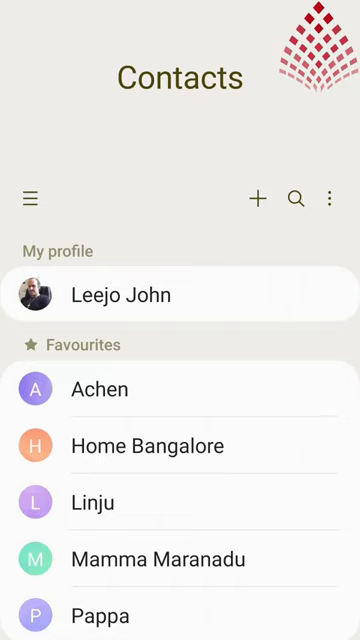
Open the navigation menu and go to Manage contacts
left_click(31, 198)
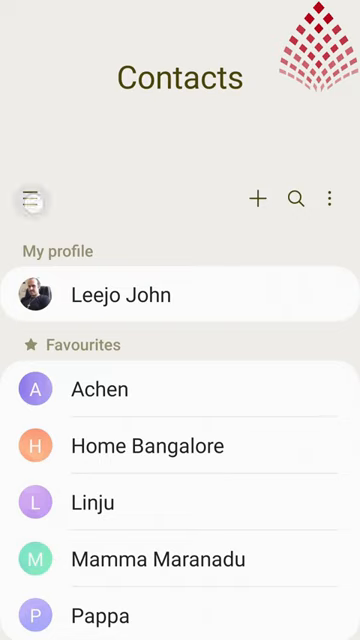
mouse_move(30, 197)
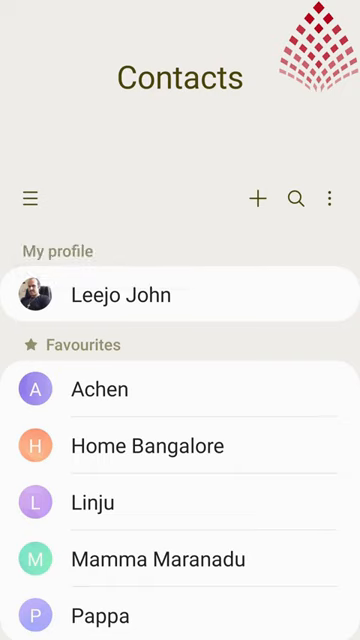
left_click(33, 196)
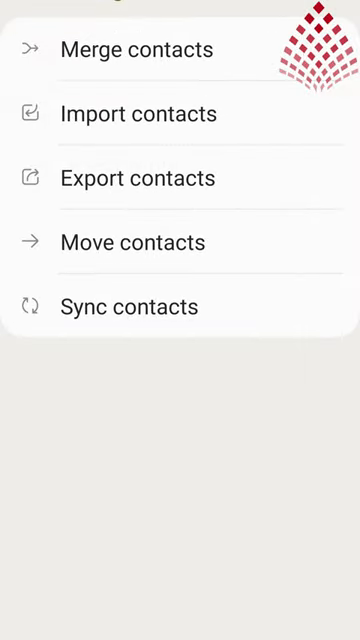
Export all 268 contacts to Internal storage via Export contacts
left_click(138, 178)
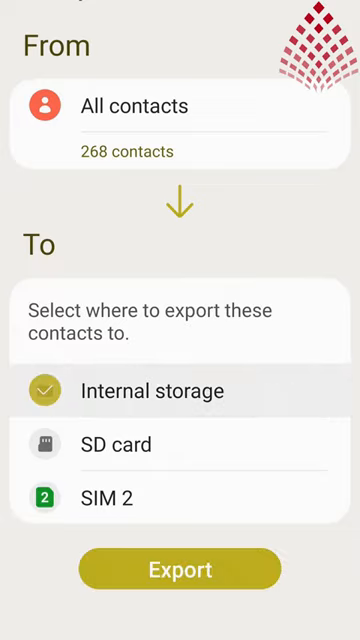
left_click(180, 569)
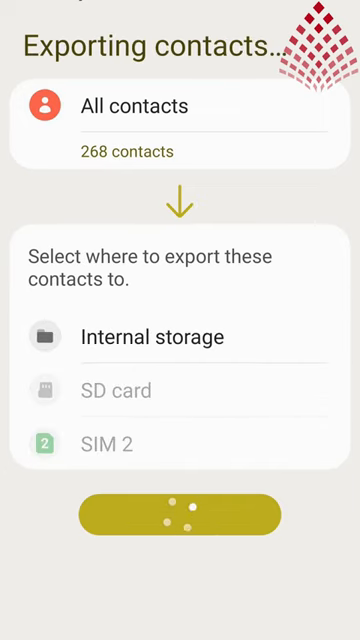